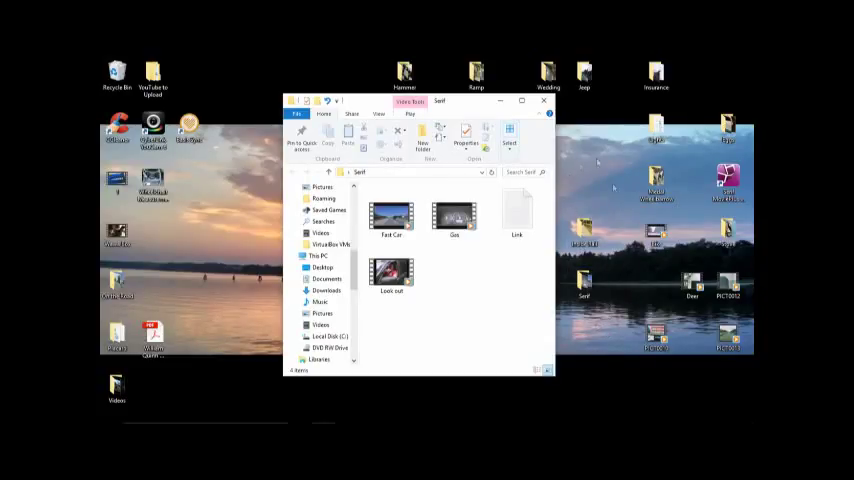
{"action": "mouse_move", "coordinate": [597, 187]}
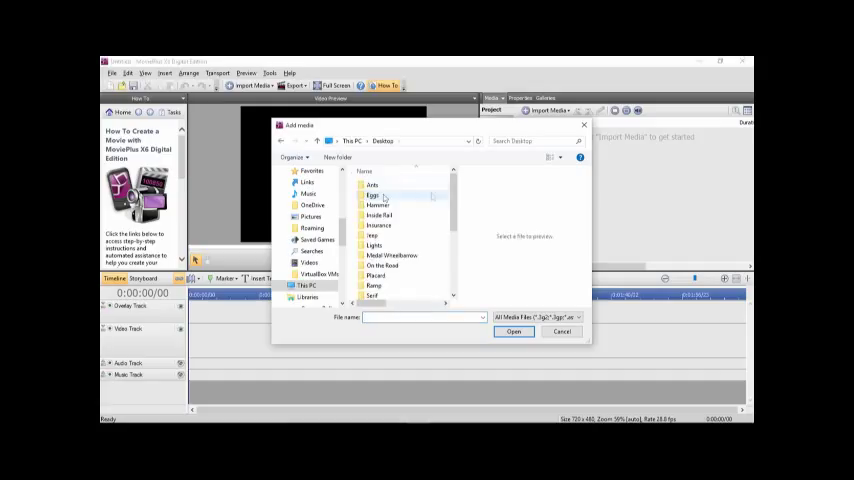
{"action": "mouse_move", "coordinate": [383, 265]}
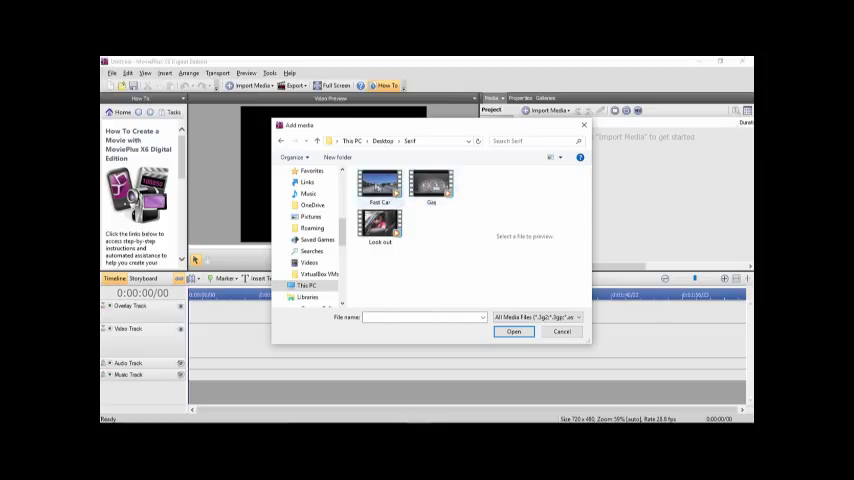
Select Fast Car in Desktop > Serif and import it onto the timeline
{"action": "left_click", "coordinate": [379, 186]}
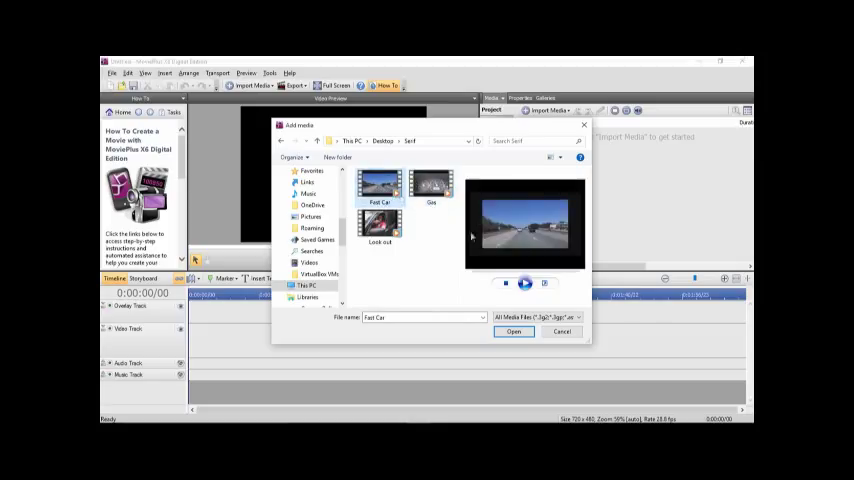
{"action": "left_click", "coordinate": [513, 331]}
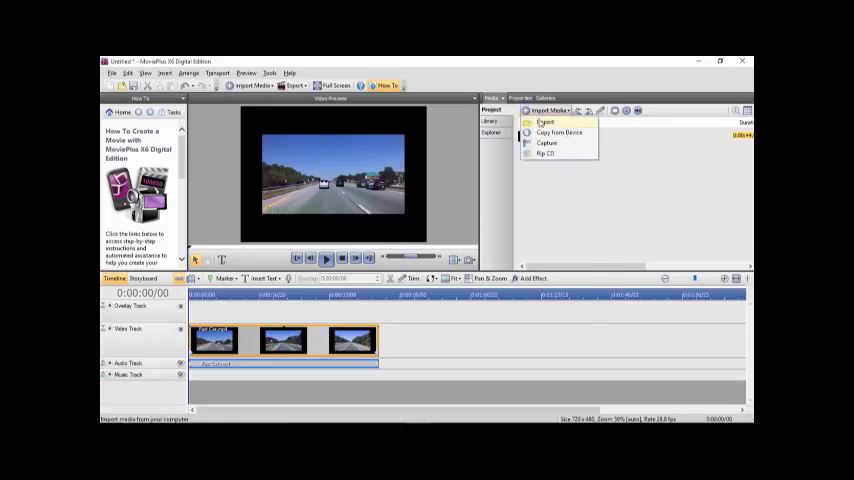
Import the Gas and Look out clips from the Serif folder
{"action": "left_click", "coordinate": [546, 121]}
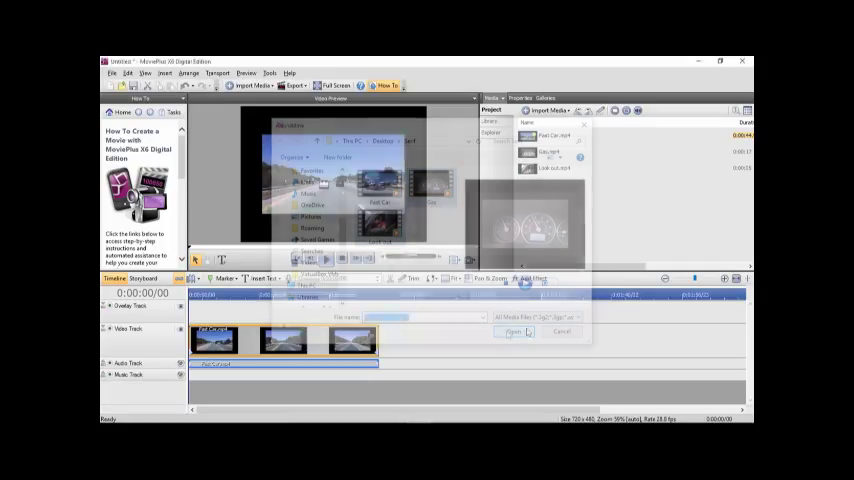
{"action": "left_click", "coordinate": [513, 331]}
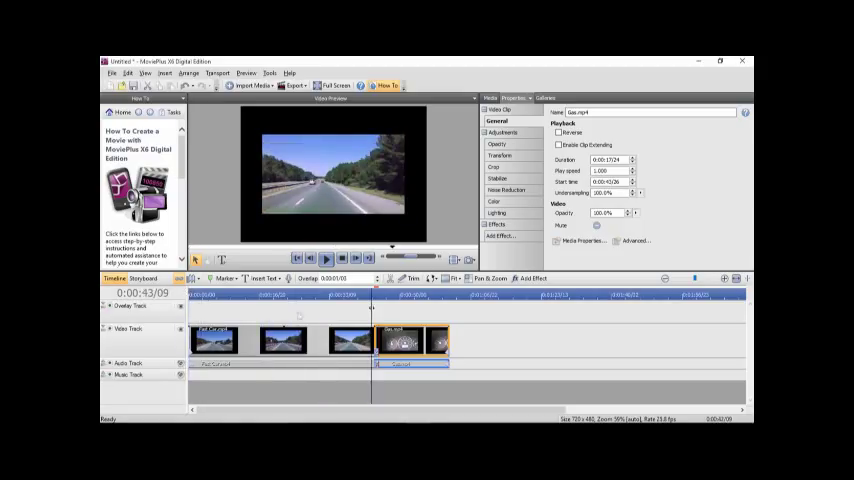
Play and pause the preview around the Gas clip after Fast Car
{"action": "left_click", "coordinate": [325, 258]}
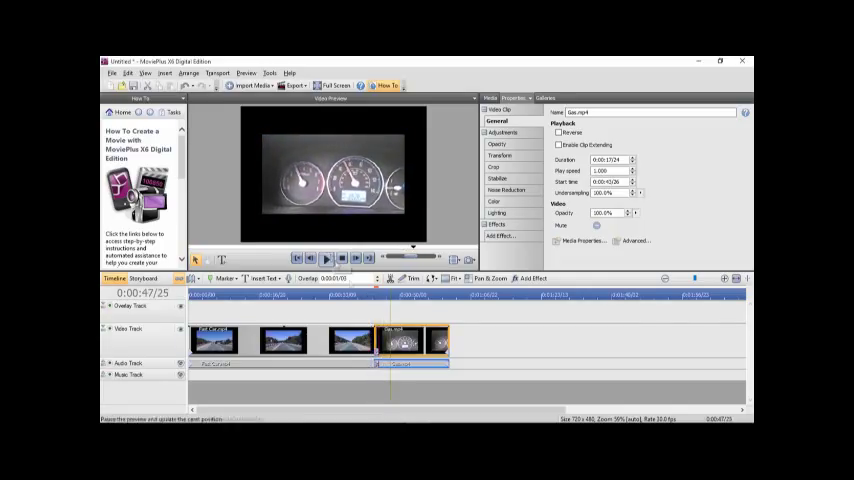
{"action": "left_click", "coordinate": [503, 155]}
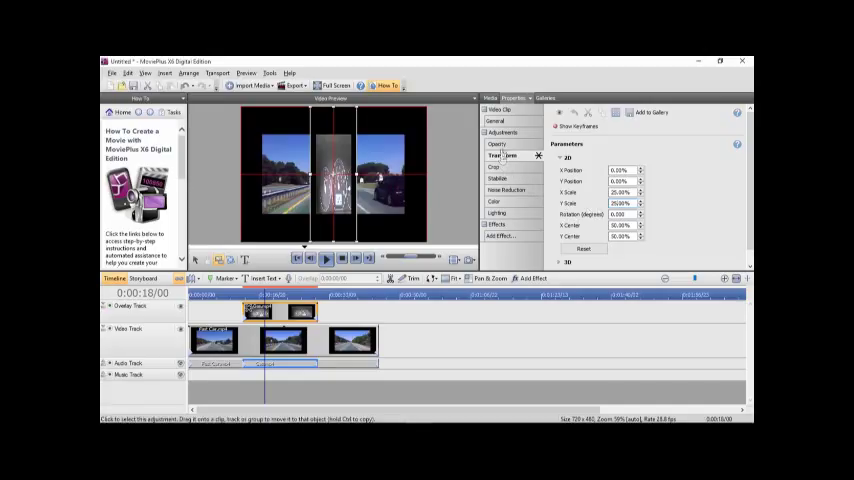
Lower the Gas overlay clip's opacity in Properties > Adjustments
{"action": "left_click", "coordinate": [497, 143]}
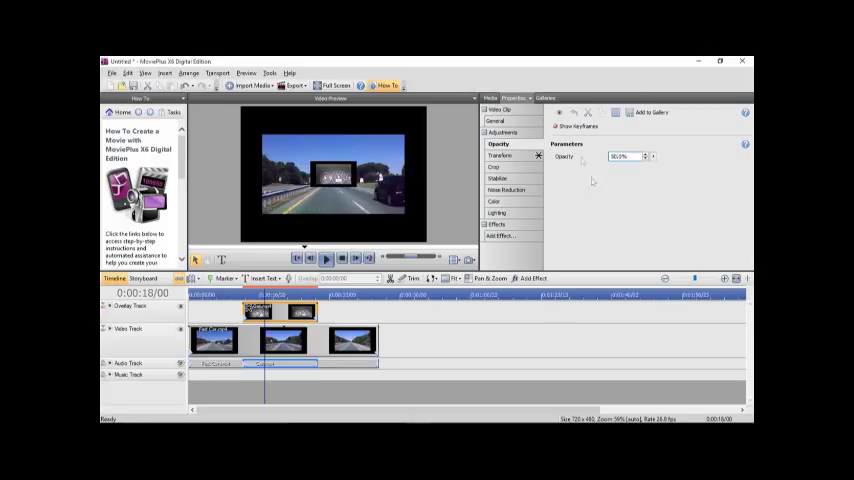
{"action": "left_click", "coordinate": [494, 167]}
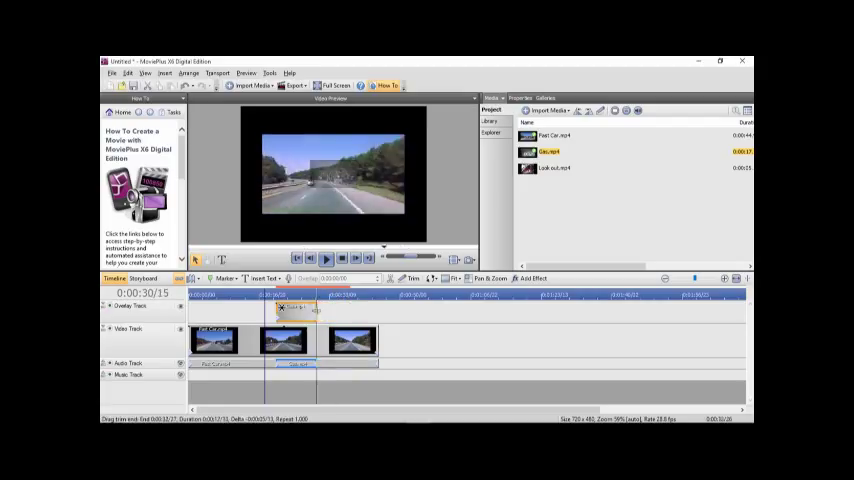
Drag the Gas overlay clip's end trim handle to shorten it
{"action": "left_click_drag", "start_coordinate": [266, 294], "coordinate": [318, 294]}
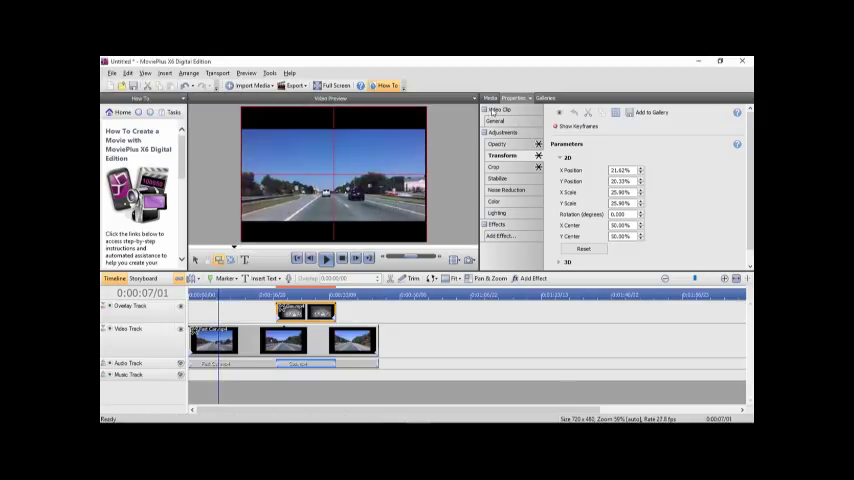
Give the Look out overlay 75% opacity, 37.35% scale and position -23.26%/-13.90%
{"action": "left_click", "coordinate": [490, 98]}
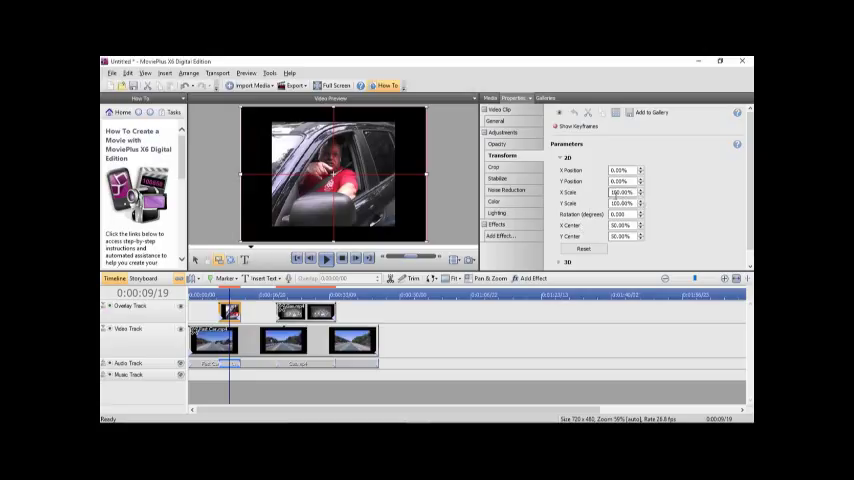
{"action": "left_click", "coordinate": [617, 192]}
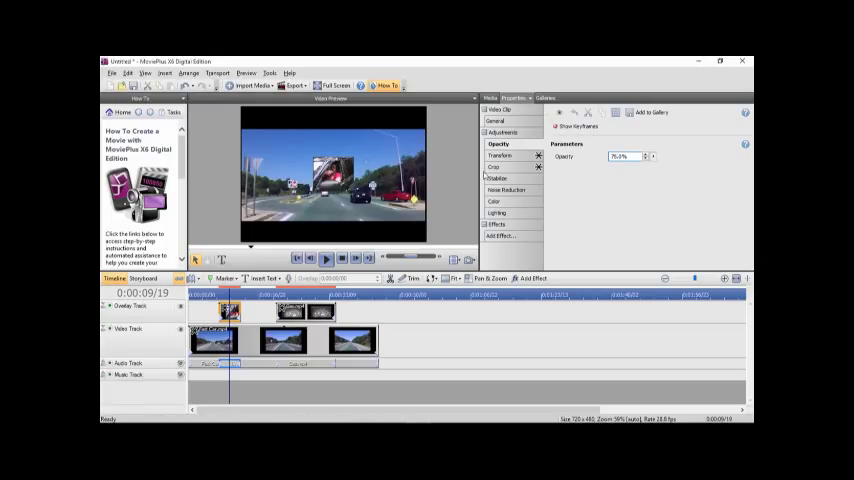
{"action": "left_click", "coordinate": [501, 155]}
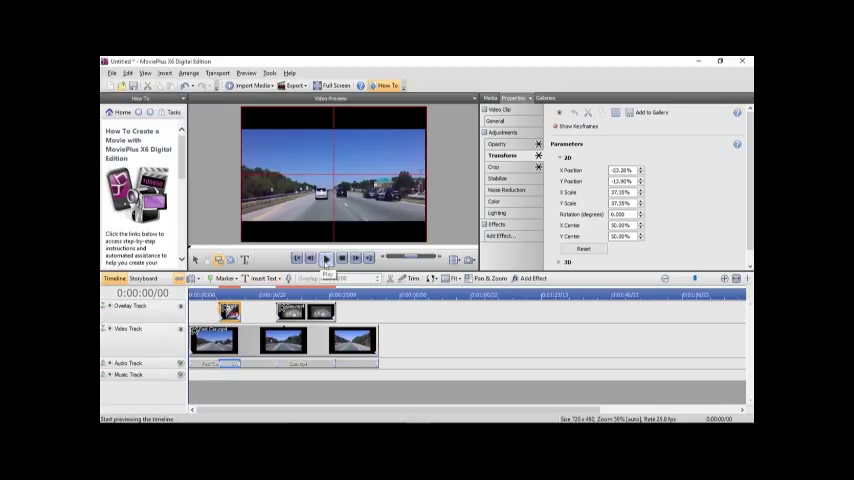
{"action": "left_click", "coordinate": [325, 258]}
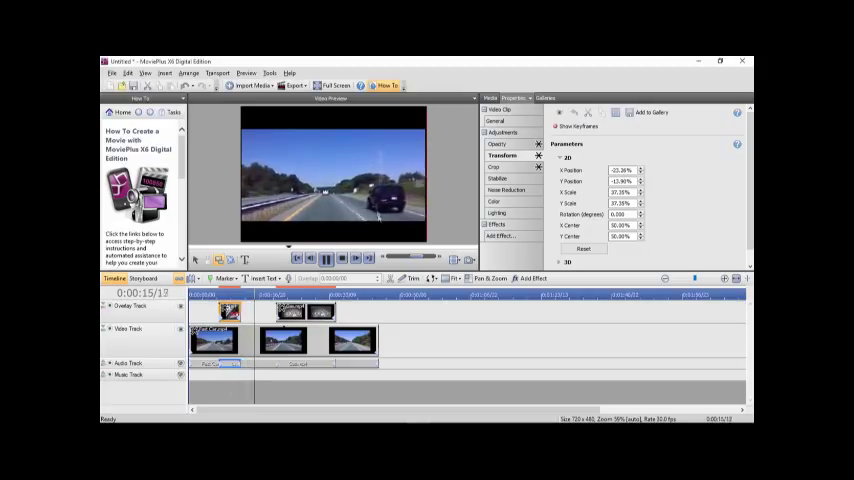
{"action": "left_click", "coordinate": [326, 258]}
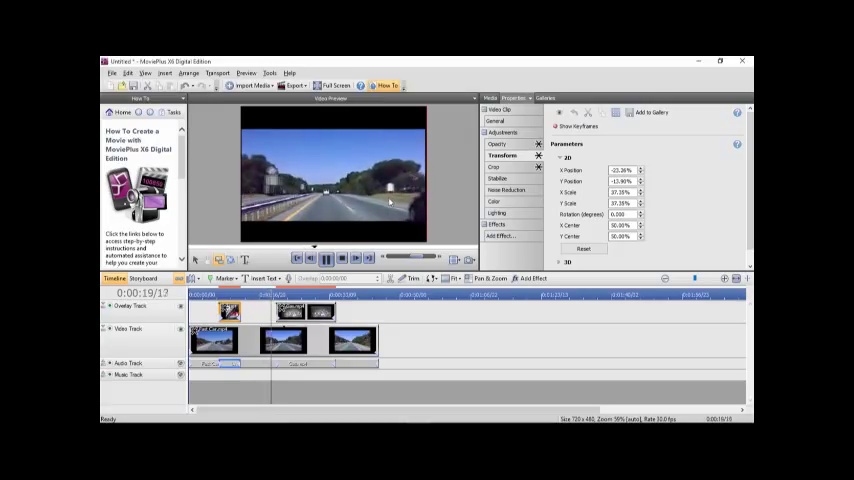
{"action": "left_click", "coordinate": [327, 258]}
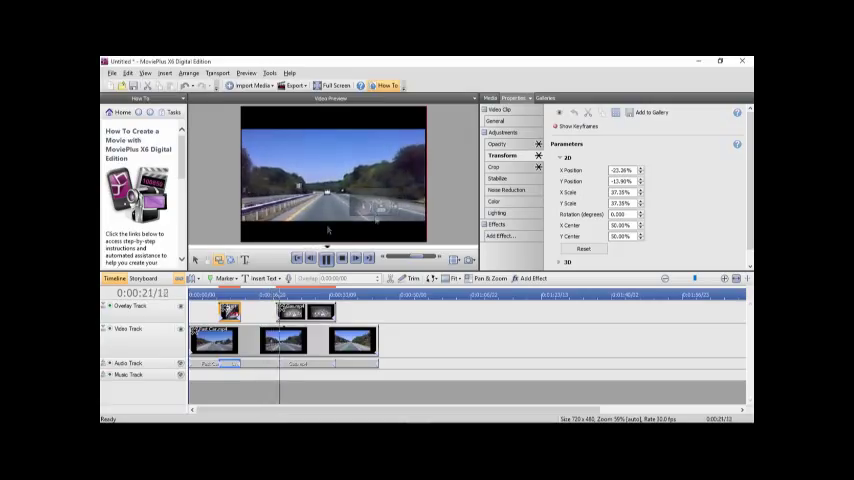
{"action": "left_click", "coordinate": [326, 259]}
{"action": "type", "text": "Fast Car"}
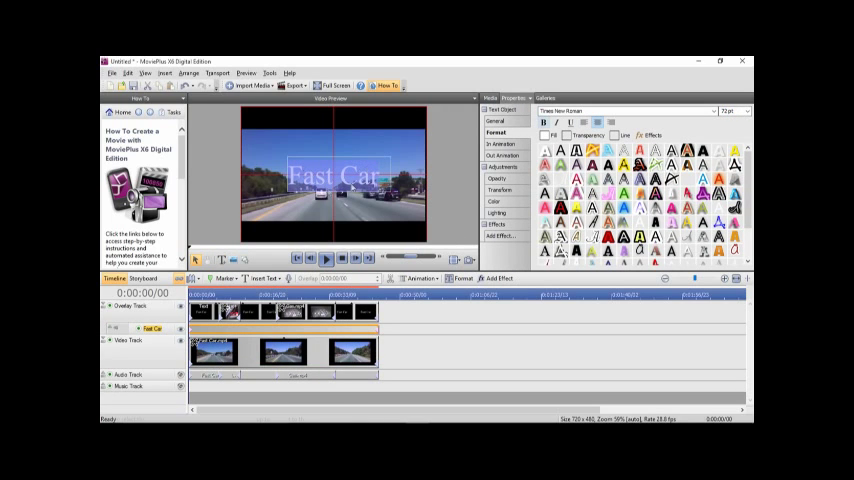
Change the title to 'Subscribe here.' in red Arial Black
{"action": "left_click", "coordinate": [745, 110]}
{"action": "type", "text": "Subscribe here."}
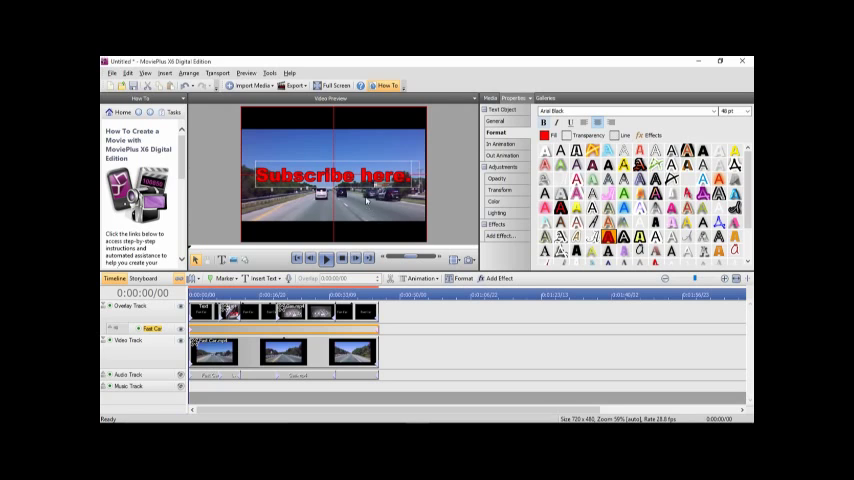
{"action": "left_click", "coordinate": [333, 176]}
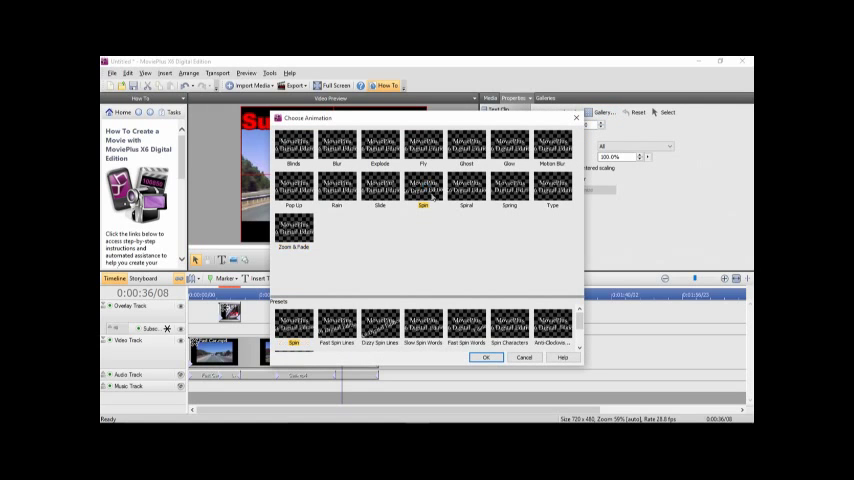
Apply the Spin In Animation to the title and preview it
{"action": "left_click", "coordinate": [486, 358]}
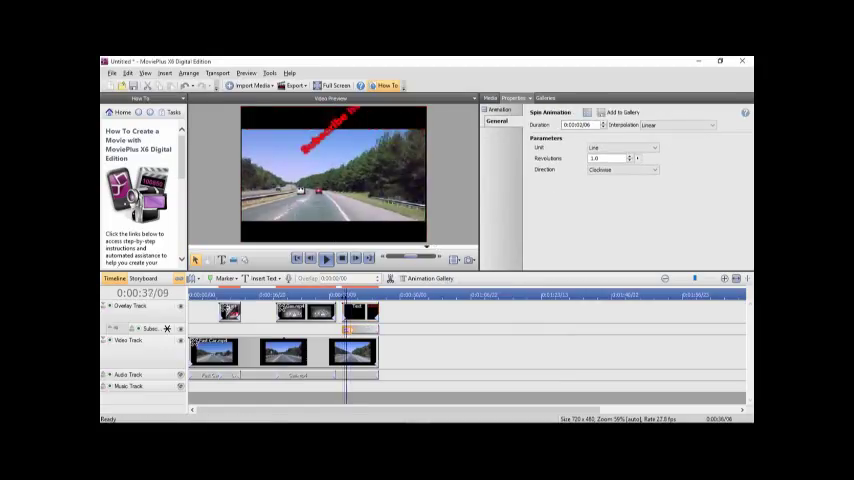
{"action": "left_click", "coordinate": [310, 258]}
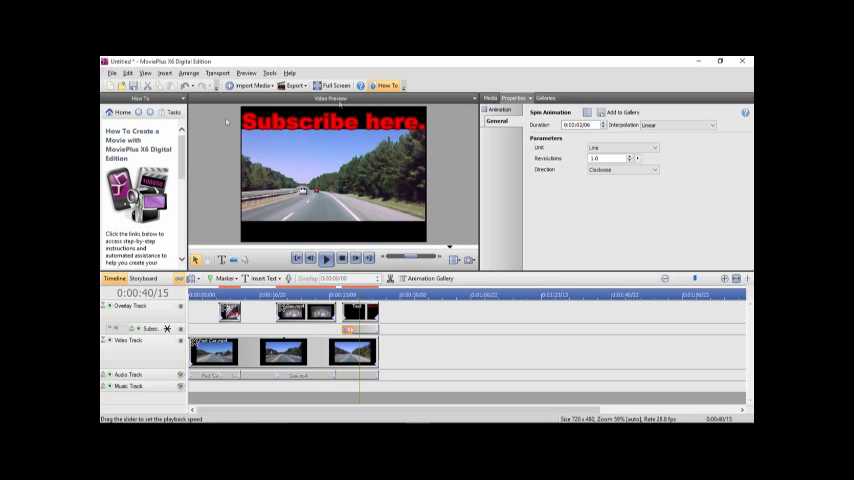
Export the movie as MP4 into the YouTube to Upload folder
{"action": "left_click", "coordinate": [113, 73]}
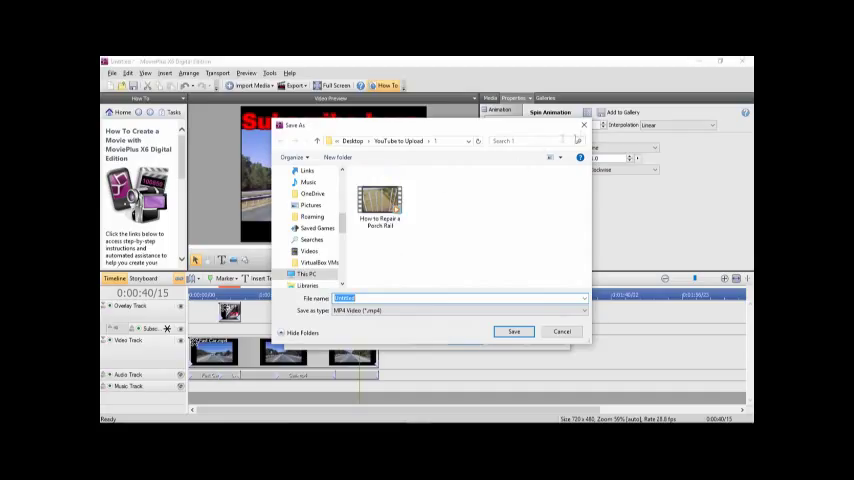
{"action": "left_click", "coordinate": [513, 331]}
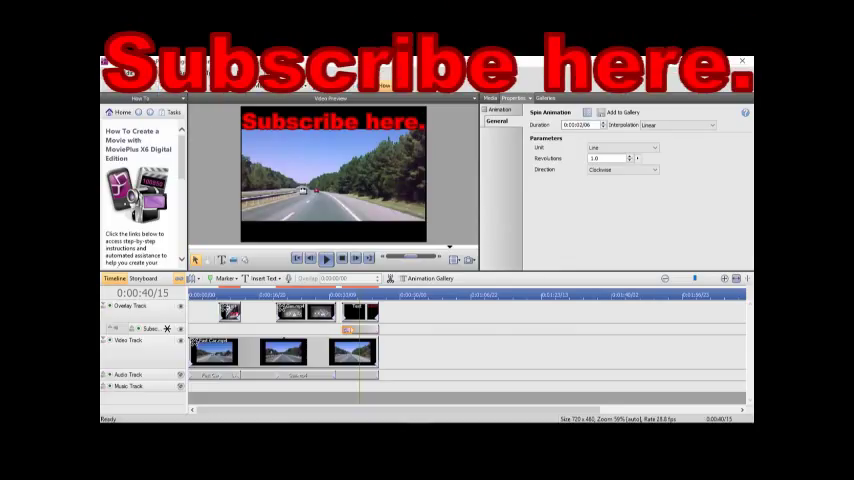
{"action": "mouse_move", "coordinate": [378, 238]}
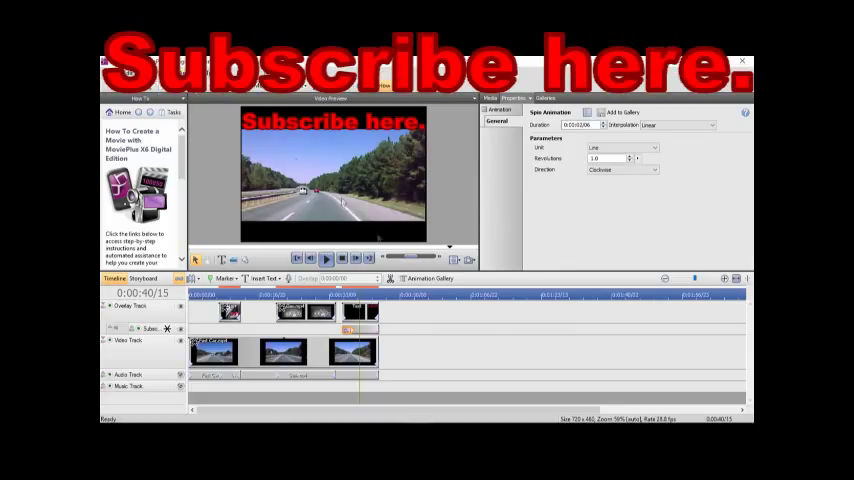